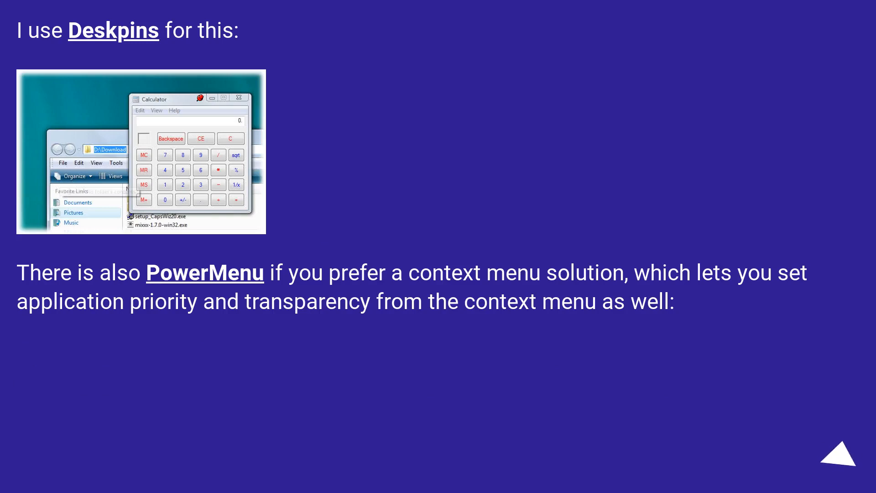
pyautogui.click(839, 459)
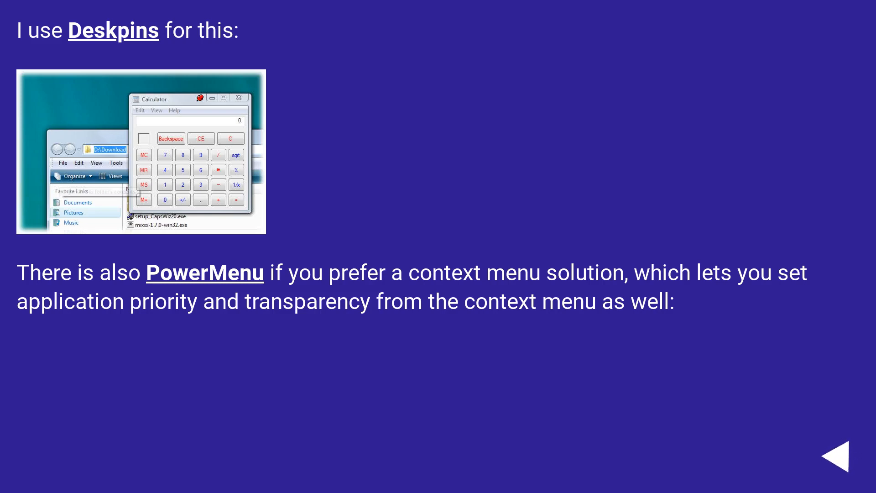
pyautogui.click(836, 460)
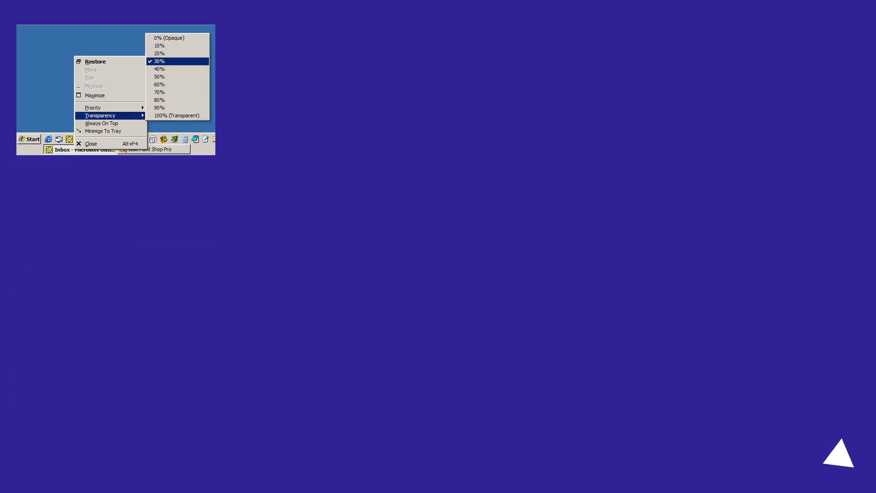